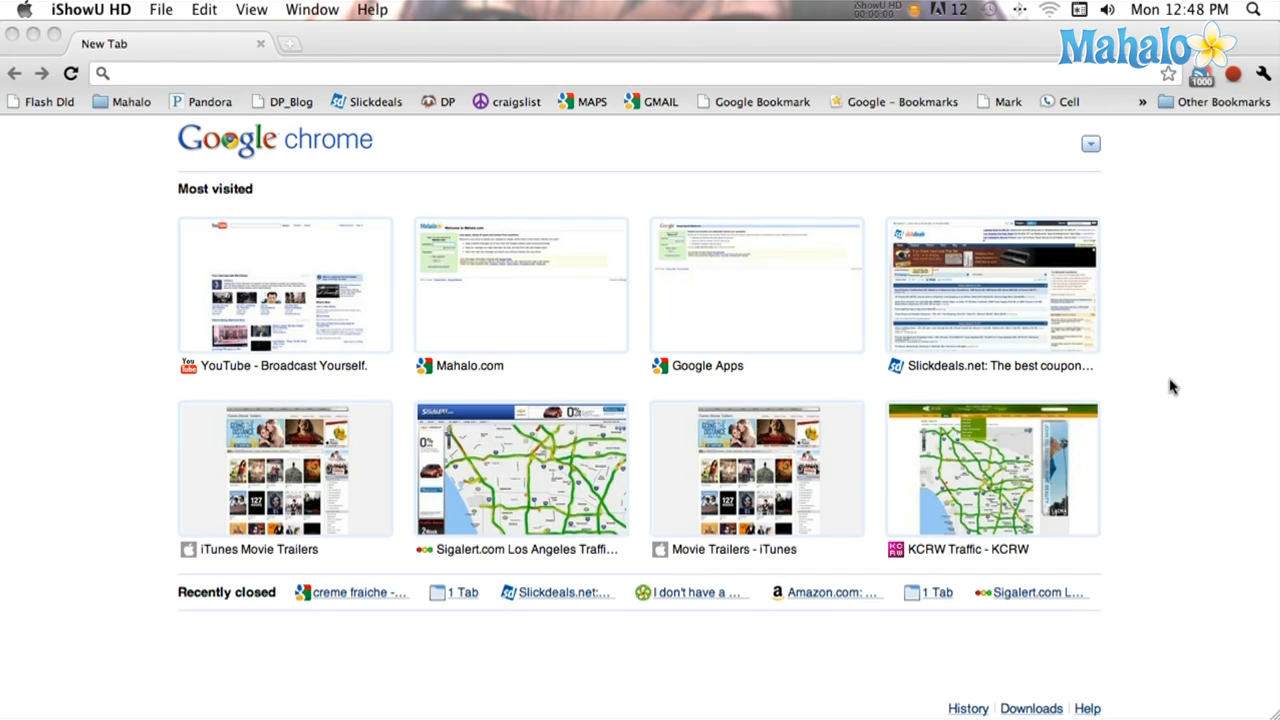
{"action": "left_click", "coordinate": [245, 73]}
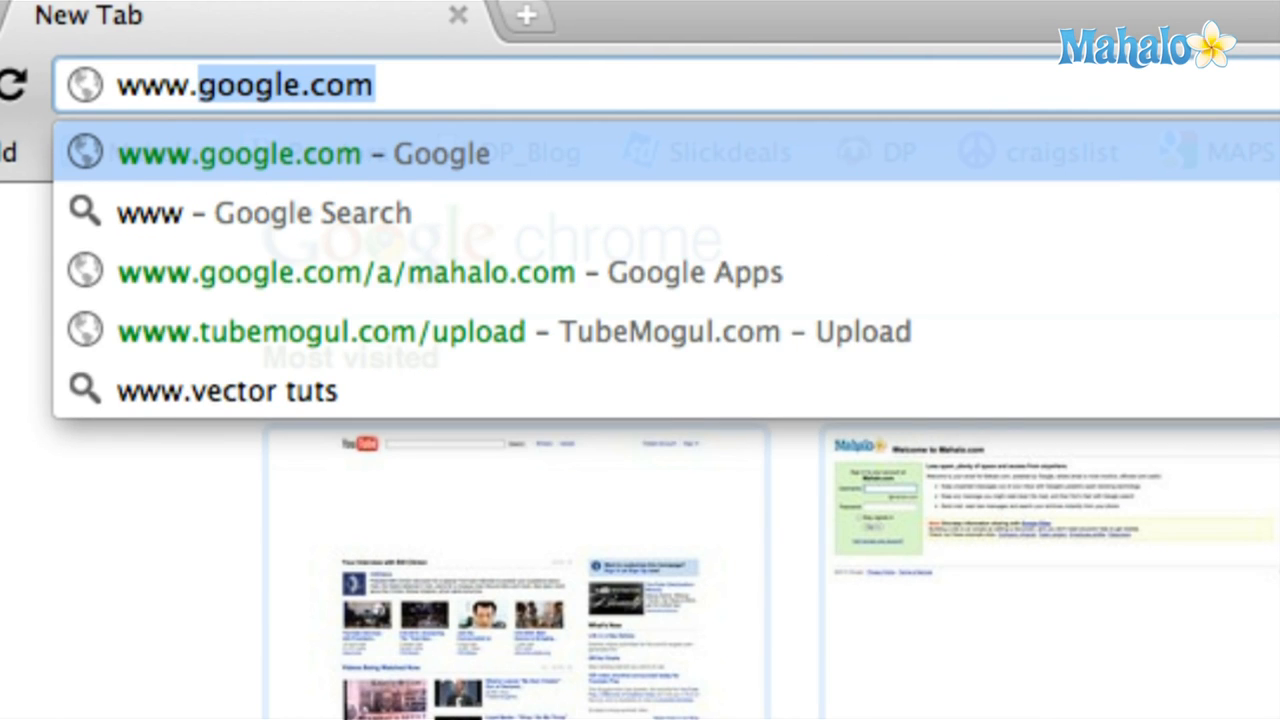
{"action": "type", "text": "www.amazon.com"}
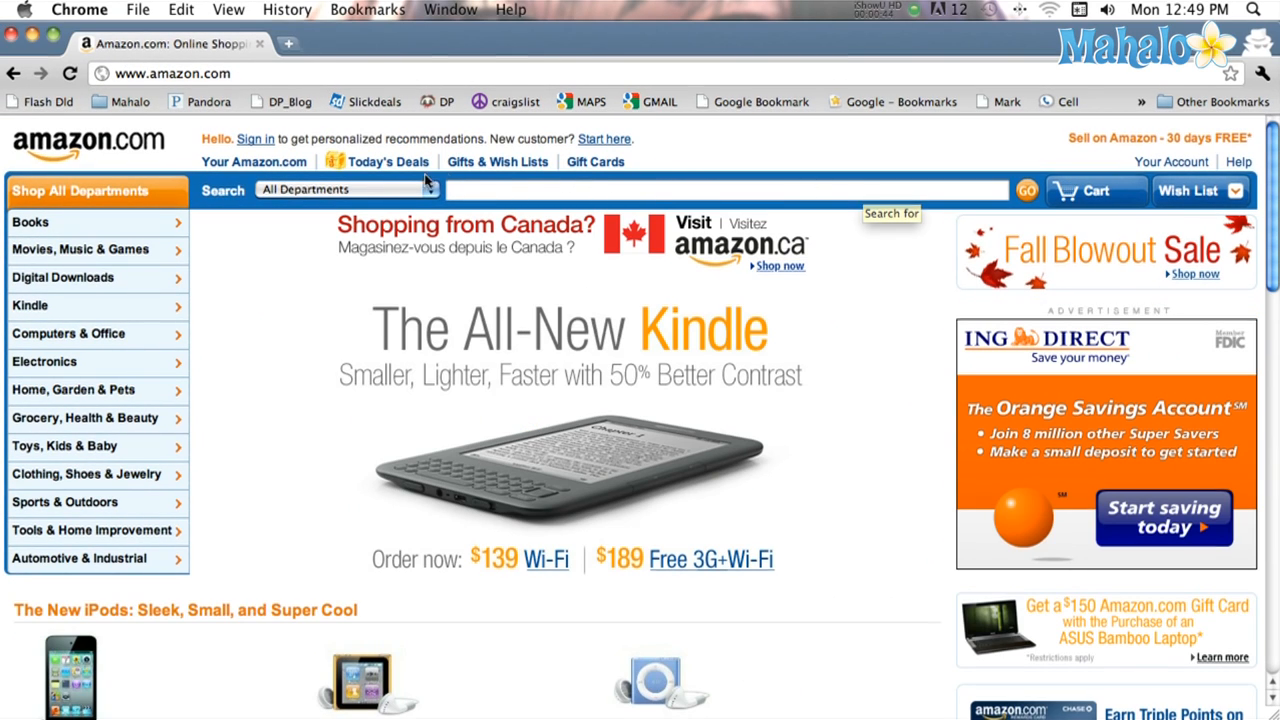
Step: Search the MP3 Downloads department for "free"
{"action": "left_click", "coordinate": [345, 189]}
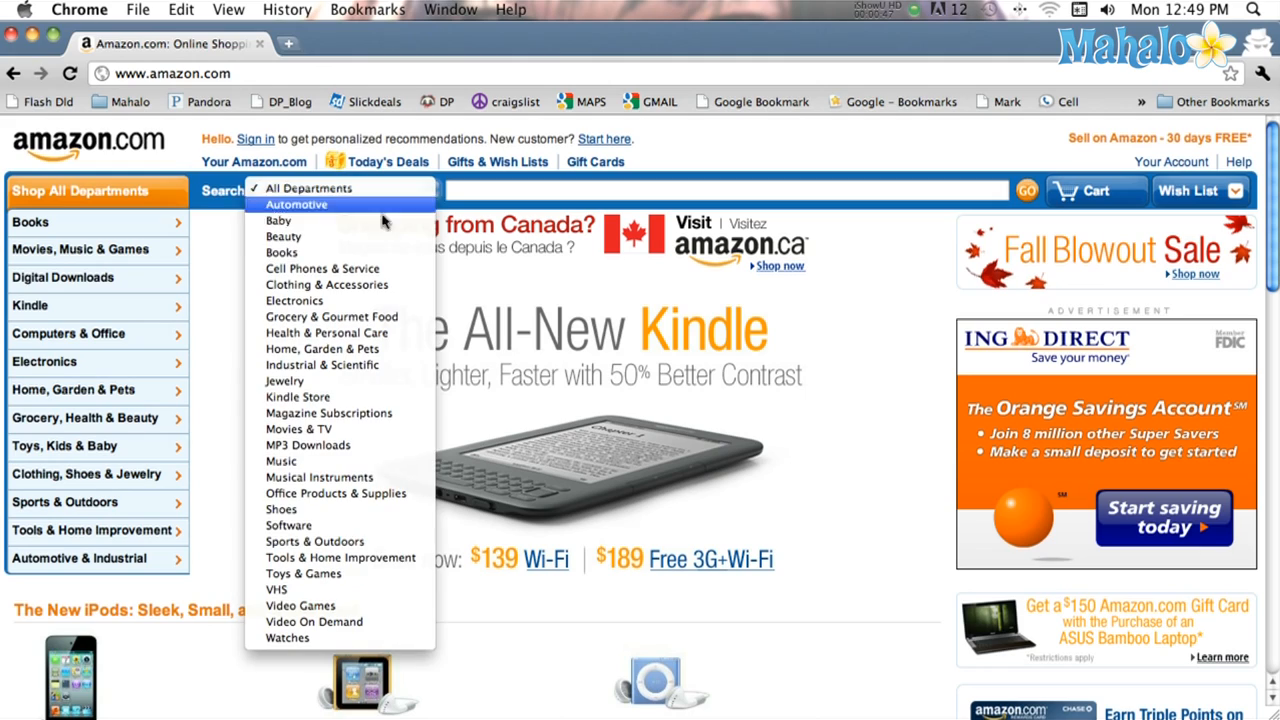
{"action": "mouse_move", "coordinate": [367, 381]}
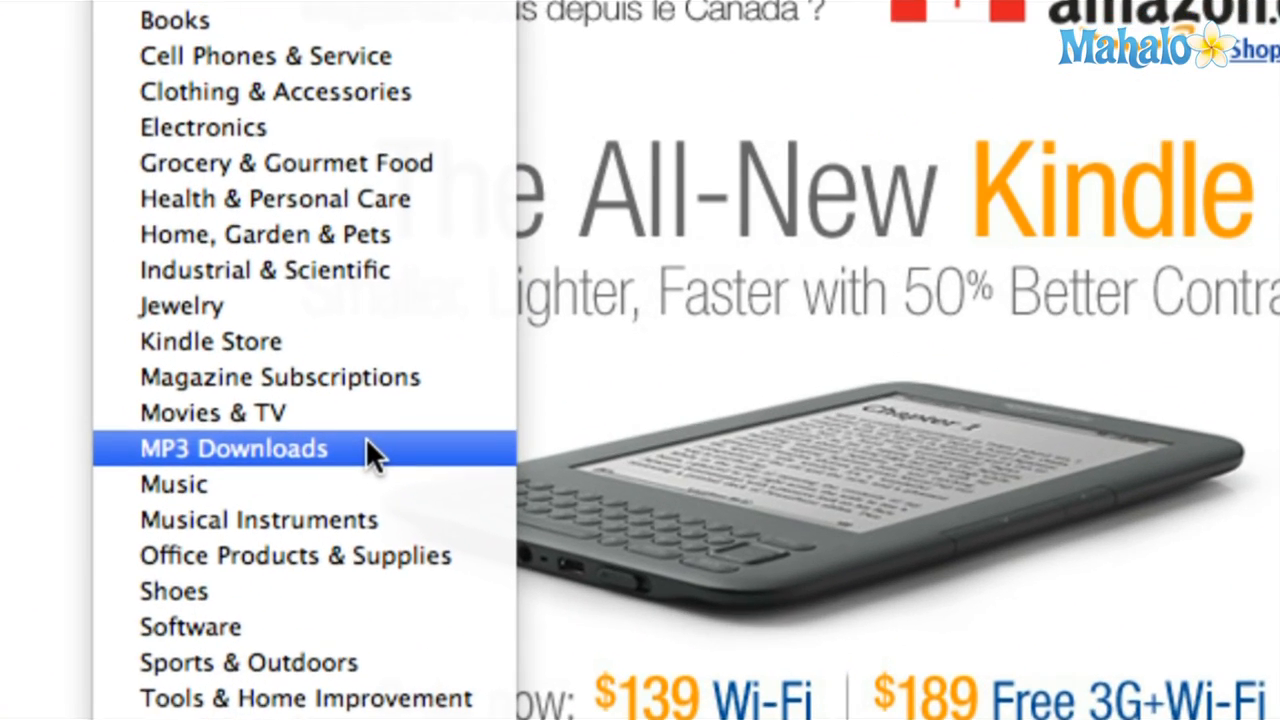
{"action": "left_click", "coordinate": [234, 448]}
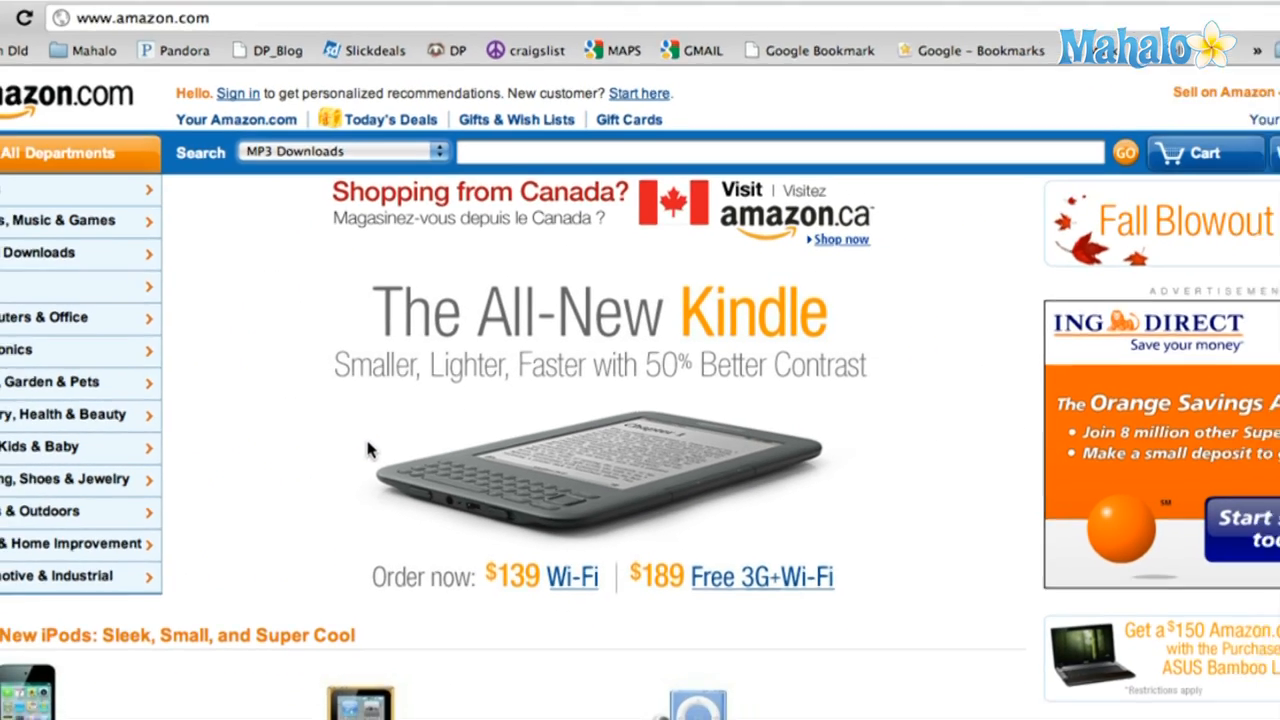
{"action": "type", "text": "free"}
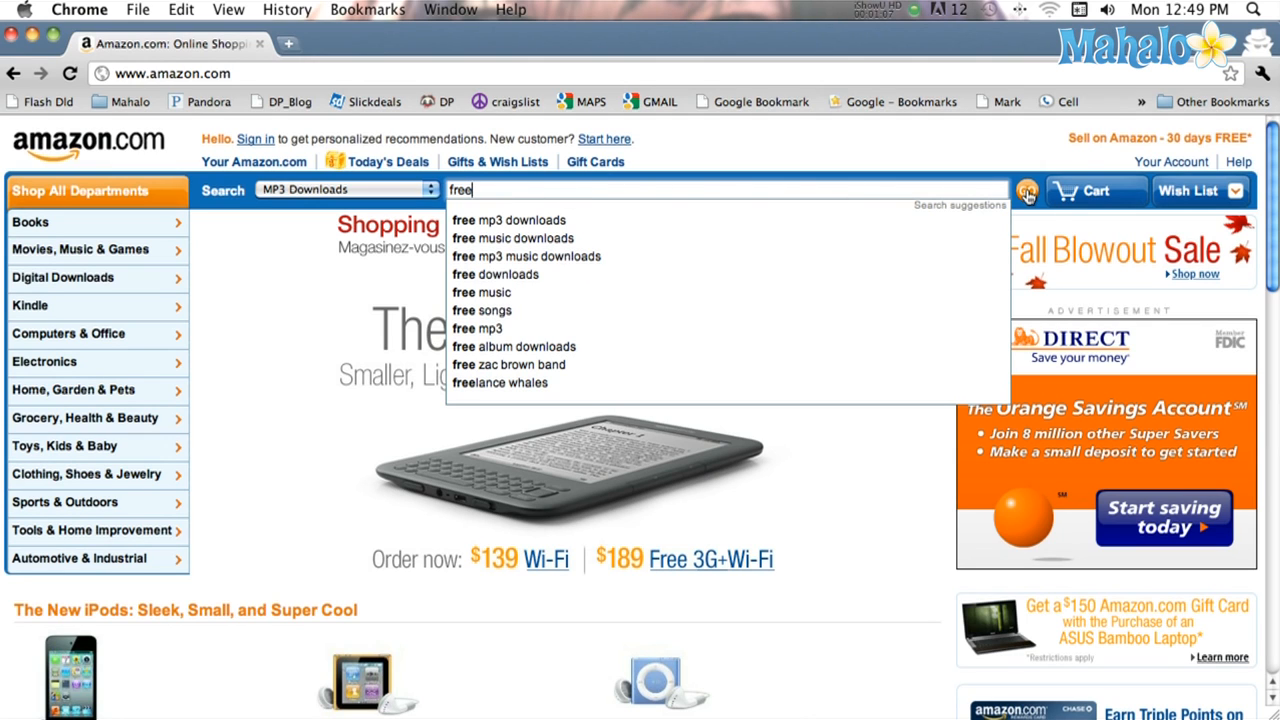
{"action": "left_click", "coordinate": [1027, 191]}
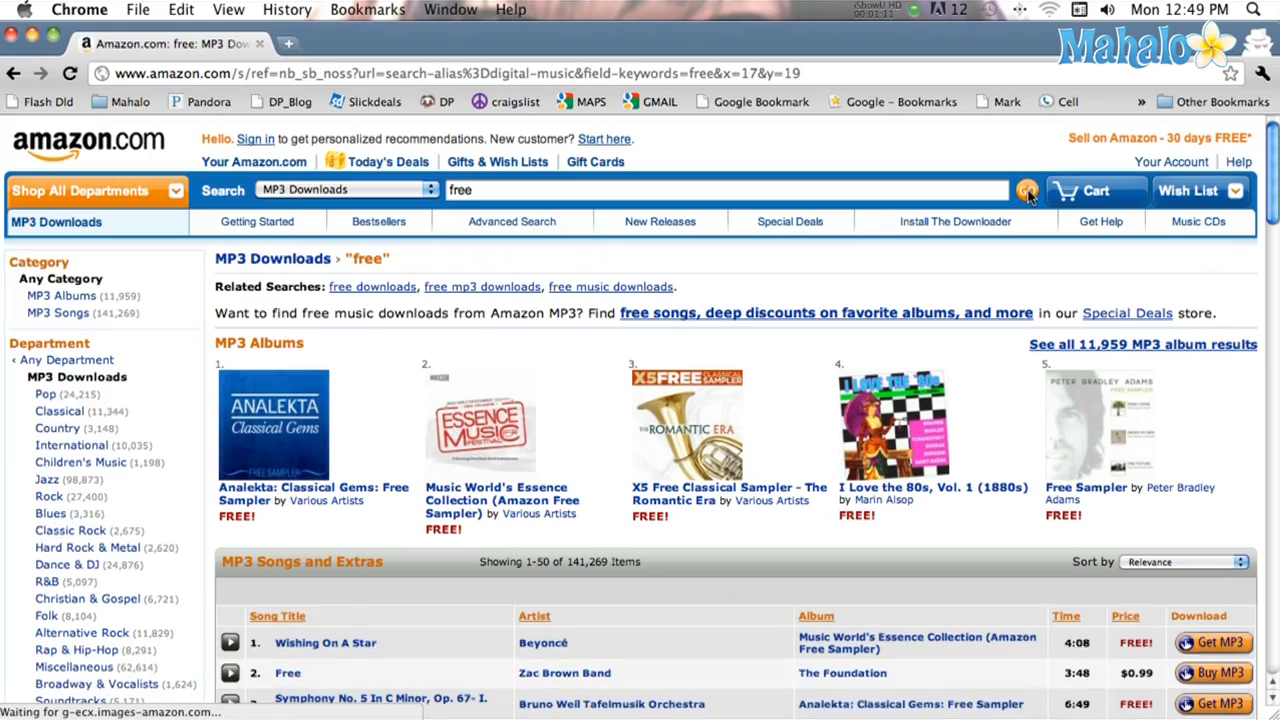
Step: Get the free MP3 song Pan Mi by Natel from the price-sorted results
{"action": "scroll", "scroll_direction": "down", "scroll_amount": 3}
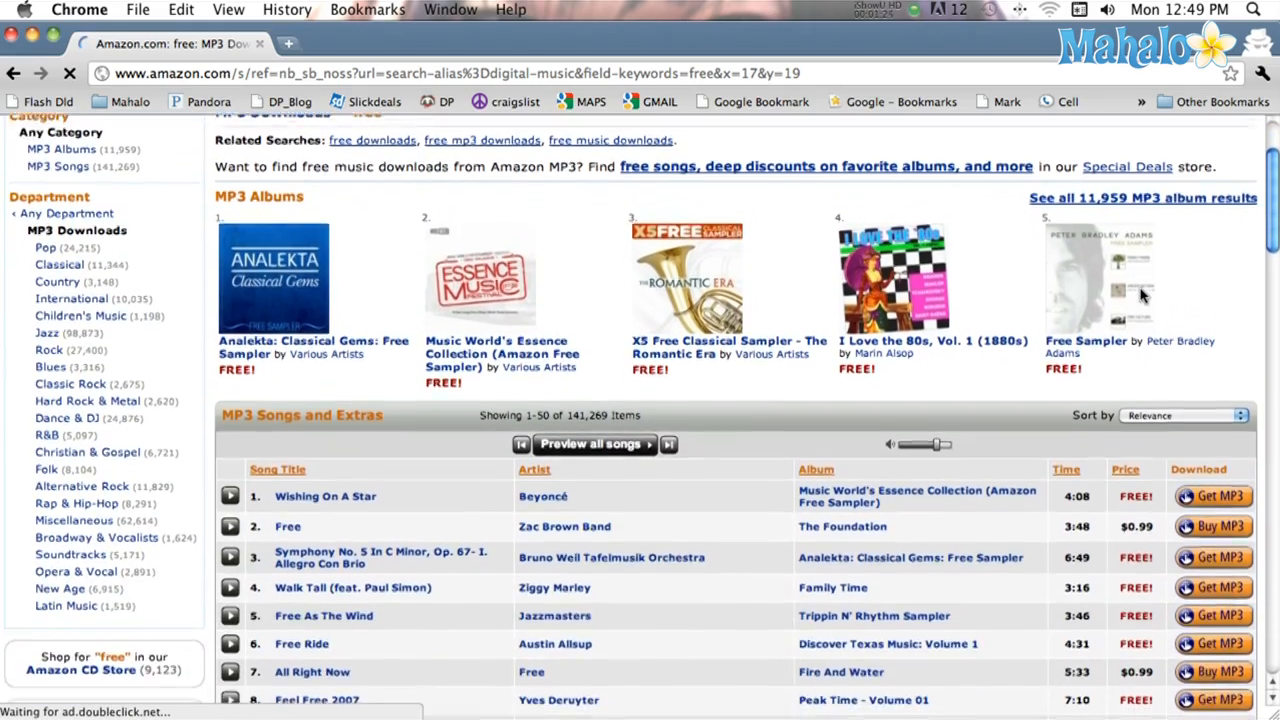
{"action": "scroll", "scroll_direction": "down", "scroll_amount": 3}
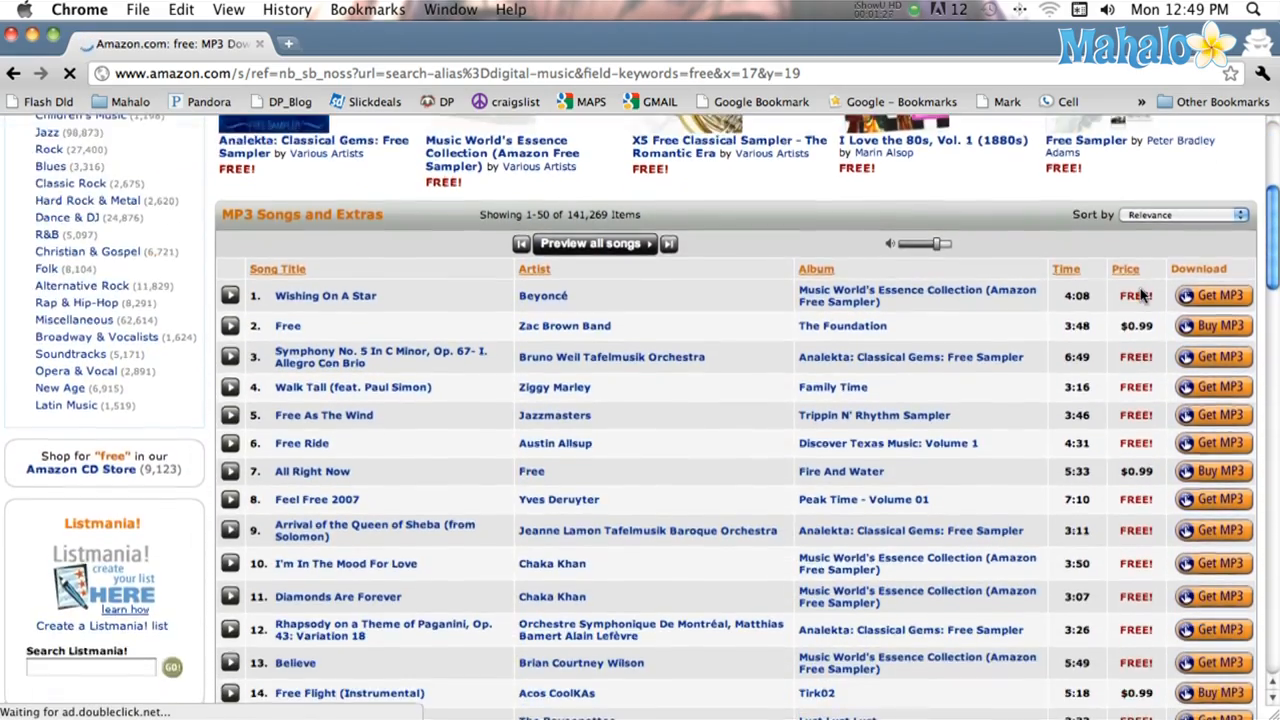
{"action": "scroll", "scroll_direction": "down", "scroll_amount": 3}
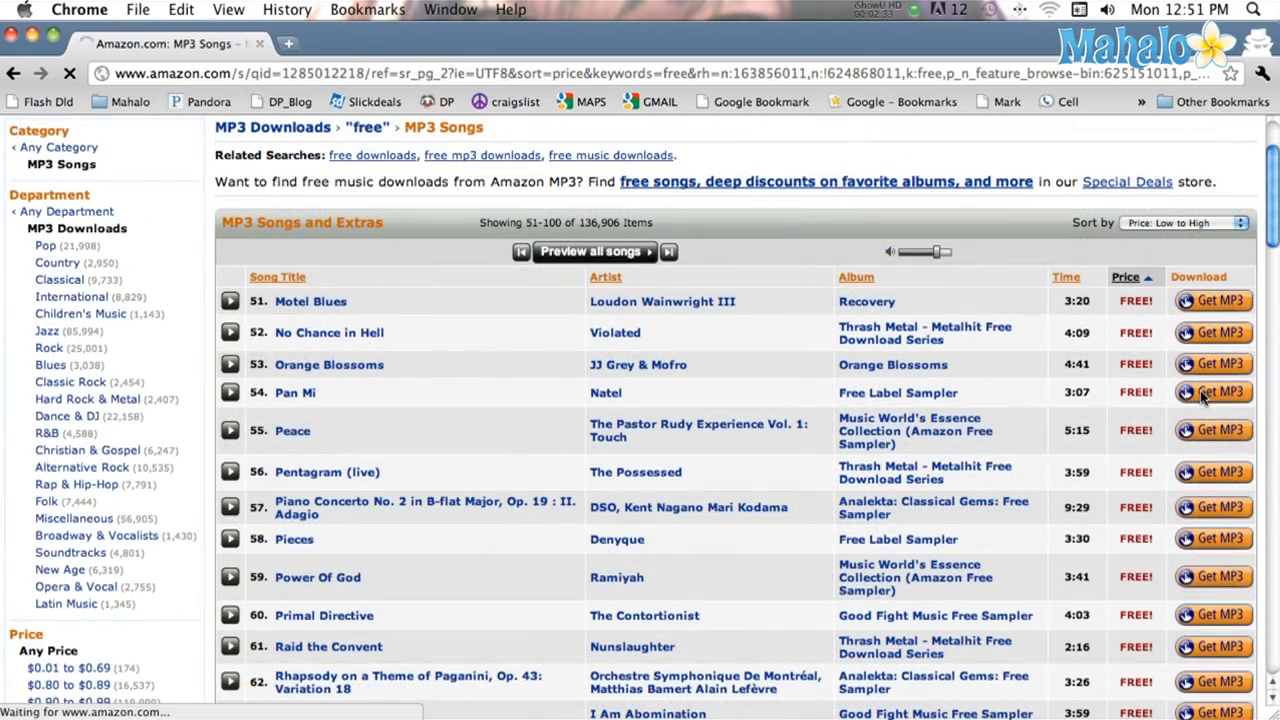
{"action": "left_click", "coordinate": [1213, 392]}
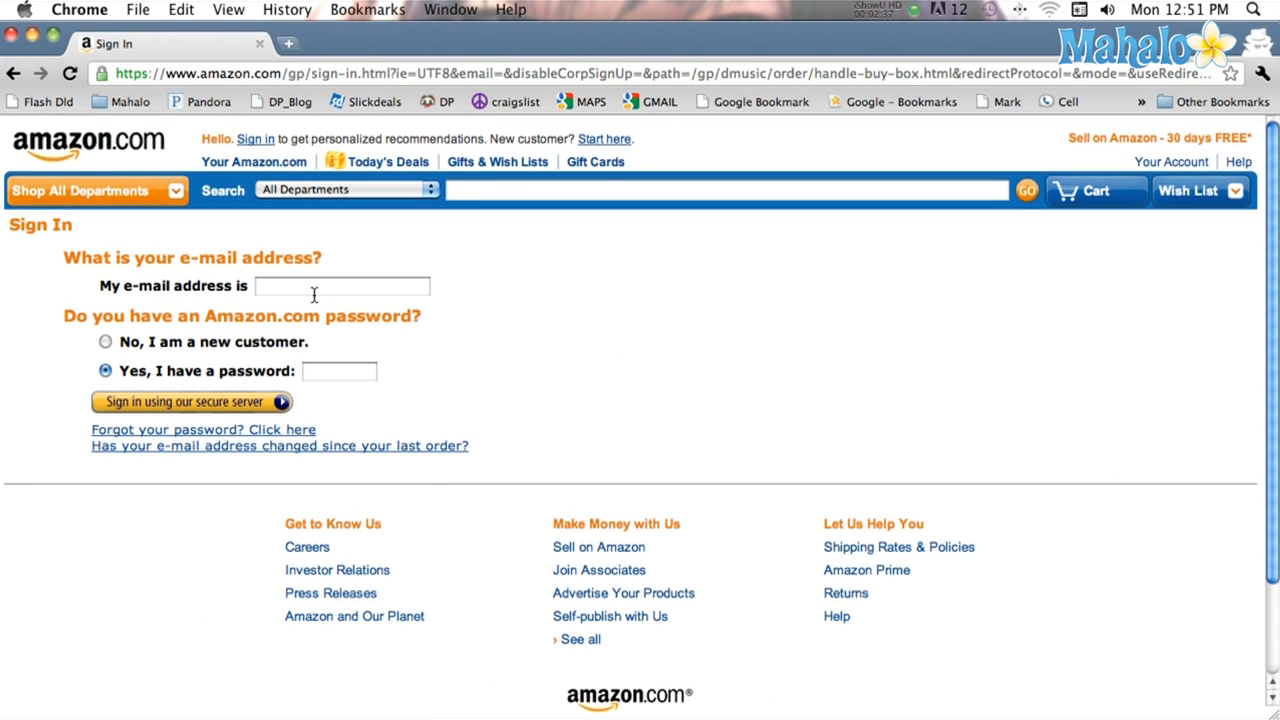
Step: Sign in to Amazon with the account e-mail address and password
{"action": "left_click", "coordinate": [342, 286]}
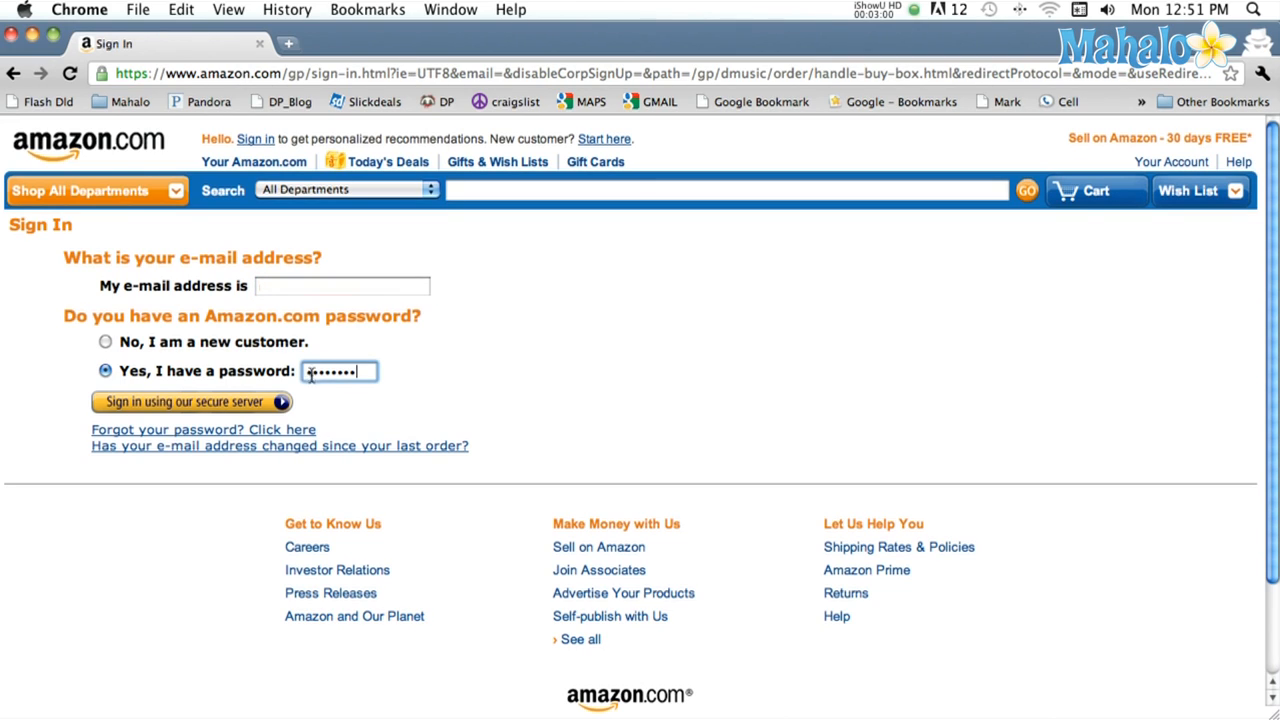
{"action": "left_click", "coordinate": [191, 401]}
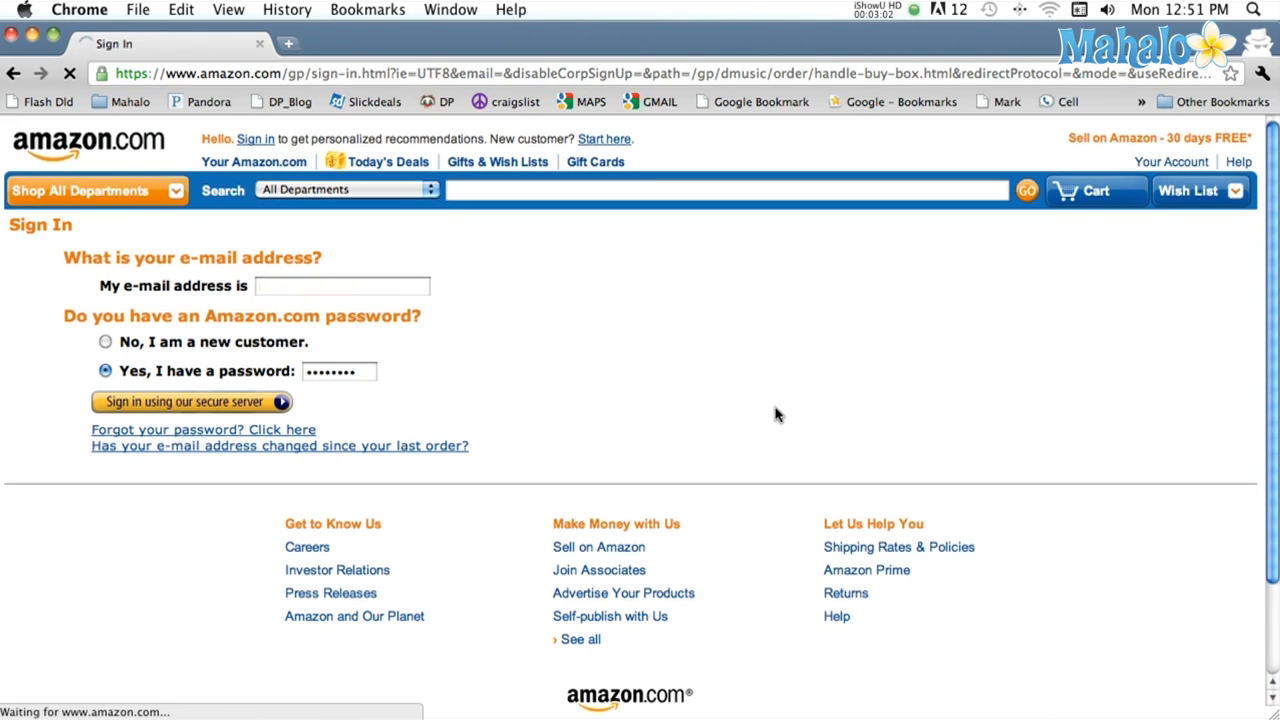
{"action": "left_click", "coordinate": [191, 401]}
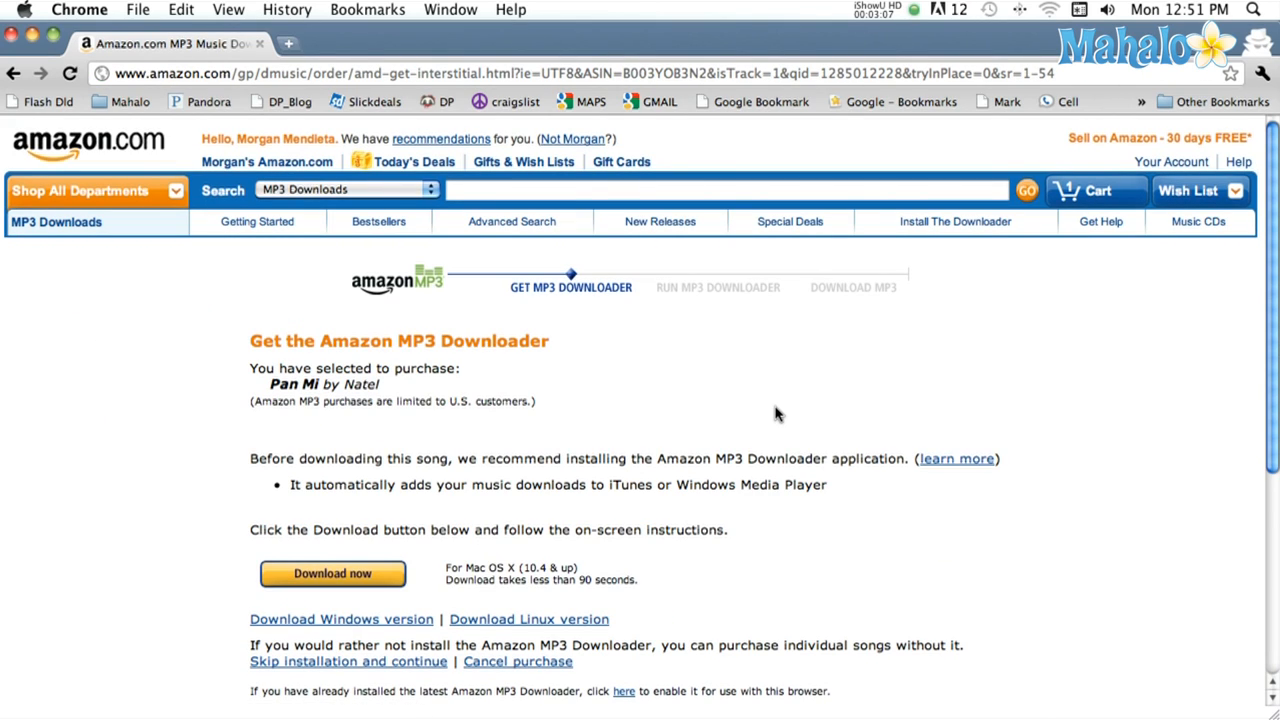
Step: Download the Mac version of the Amazon MP3 Downloader
{"action": "scroll", "scroll_direction": "down", "scroll_amount": 3}
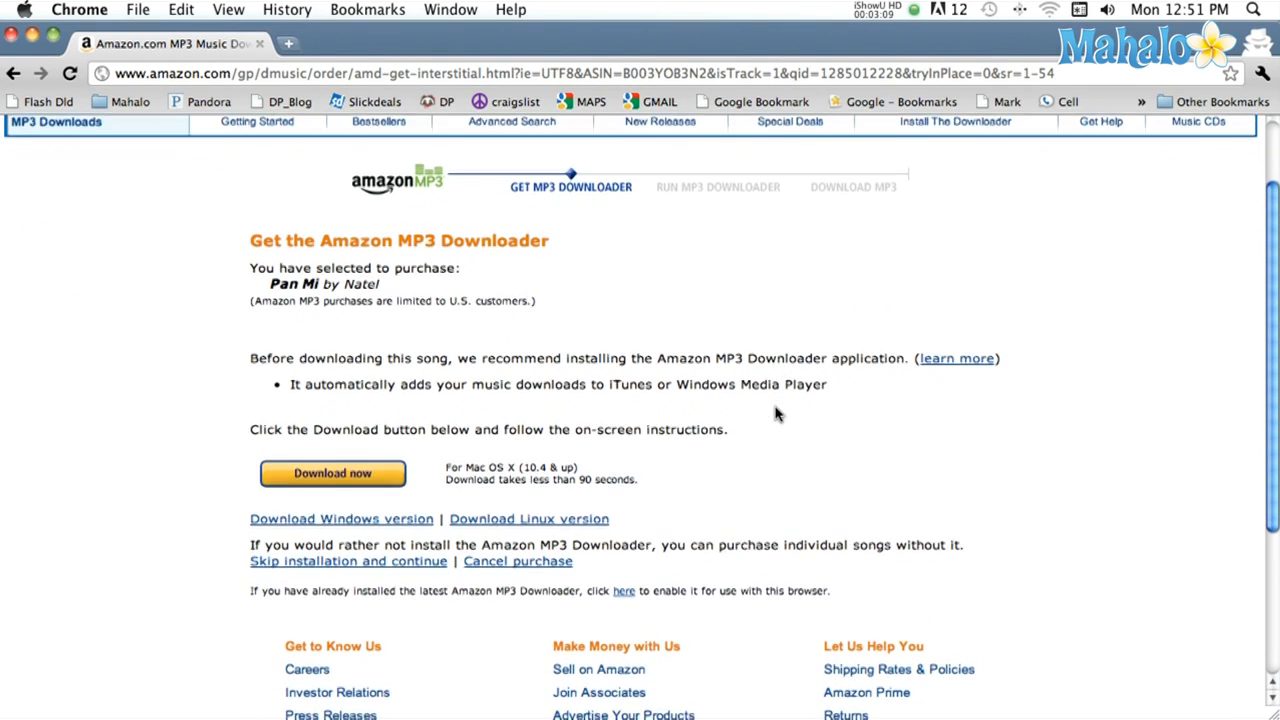
{"action": "scroll", "scroll_direction": "down", "scroll_amount": 3}
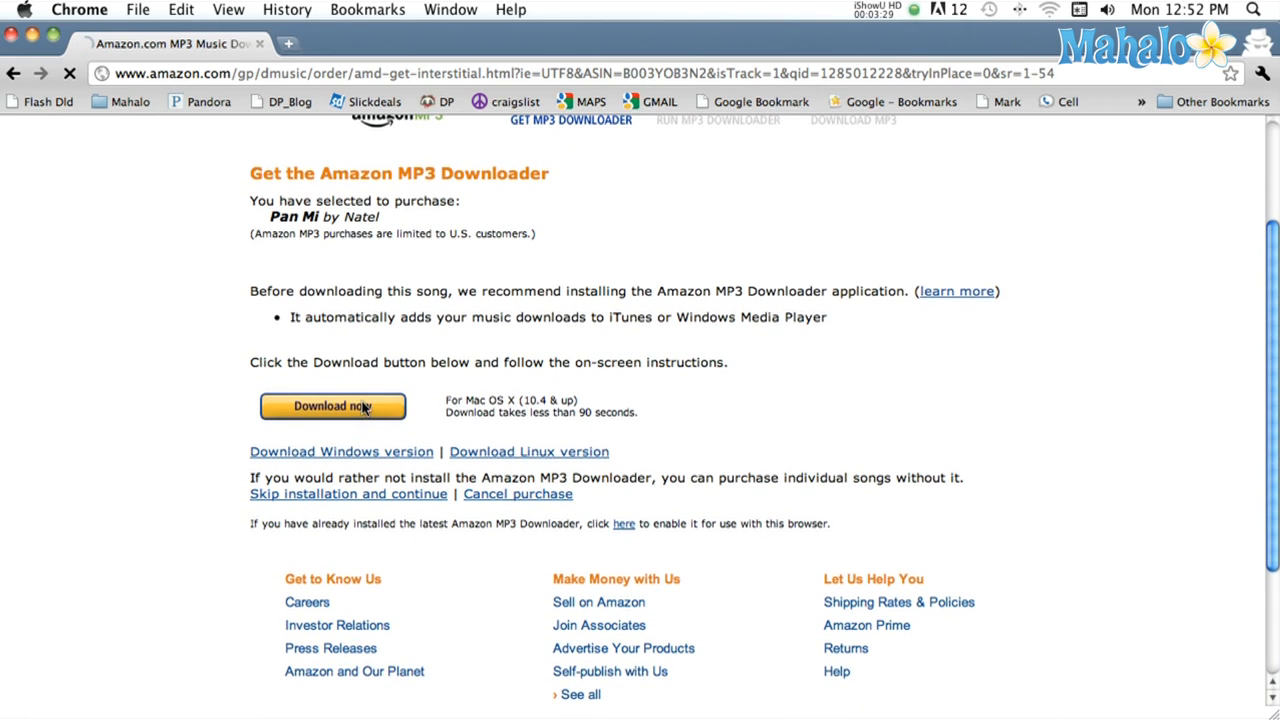
{"action": "left_click", "coordinate": [332, 406]}
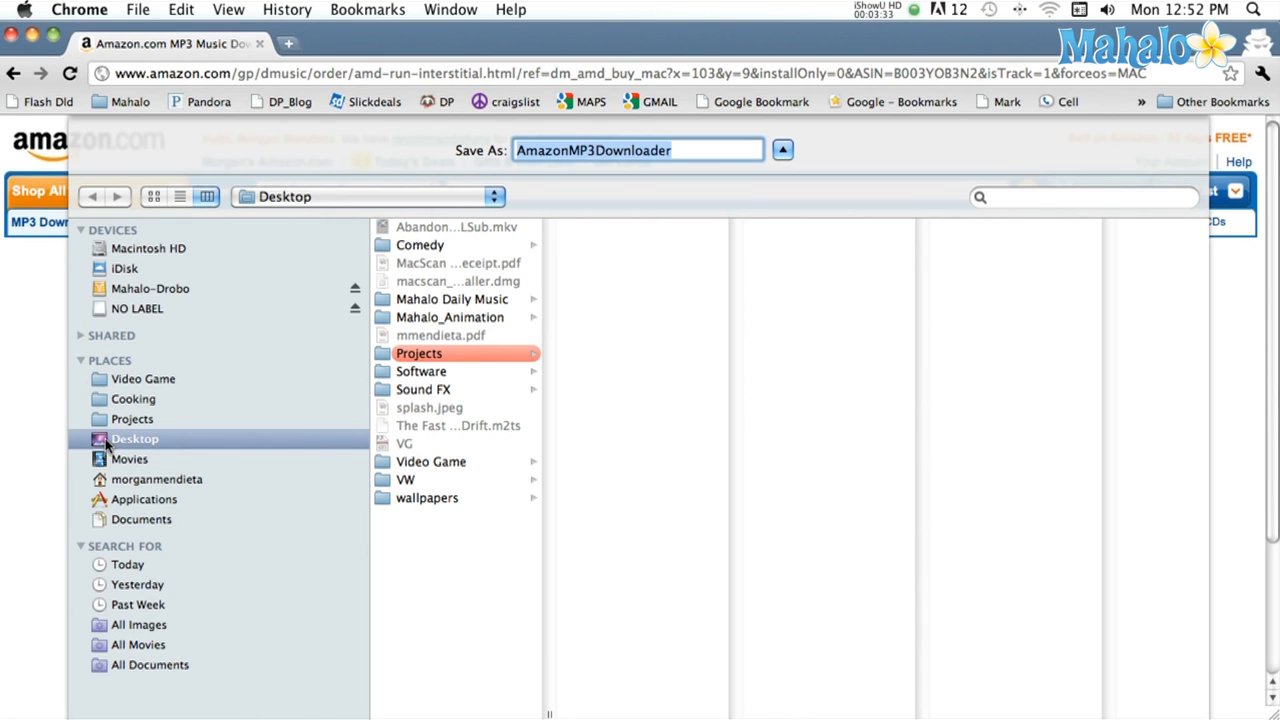
{"action": "mouse_move", "coordinate": [465, 224]}
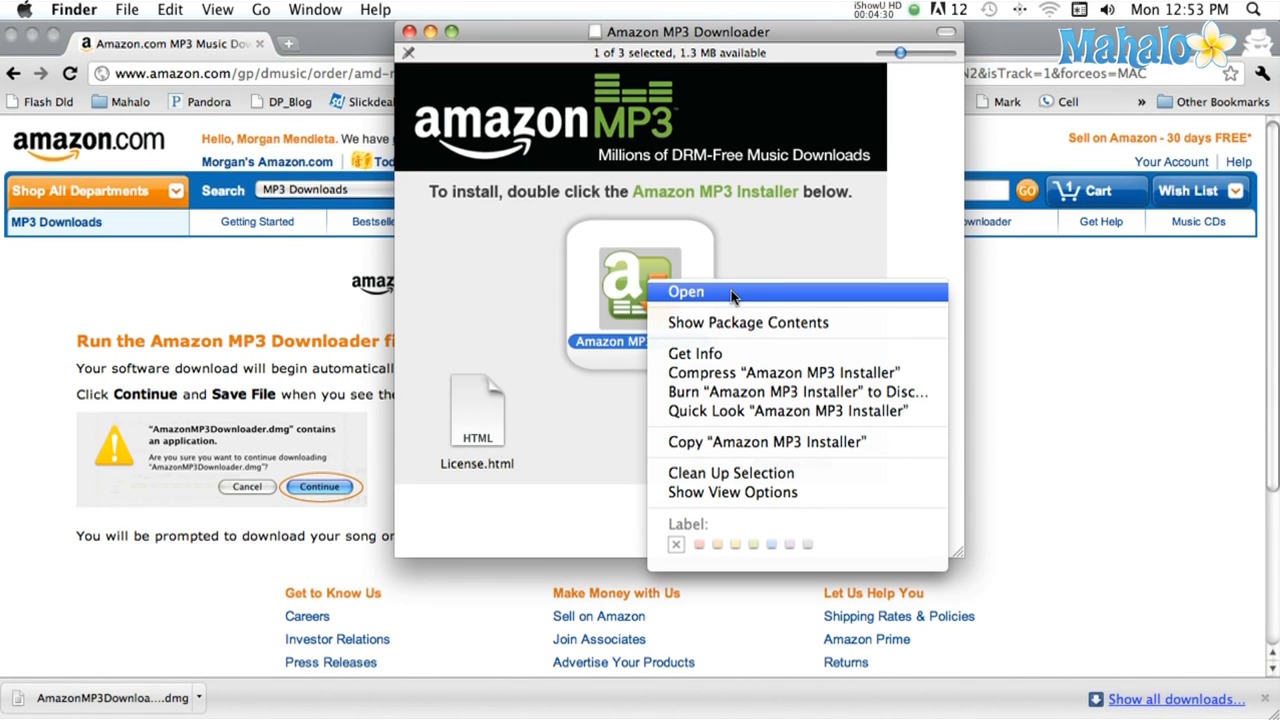
Step: Run Amazon MP3 Installer and complete the downloader installation
{"action": "left_click", "coordinate": [686, 291]}
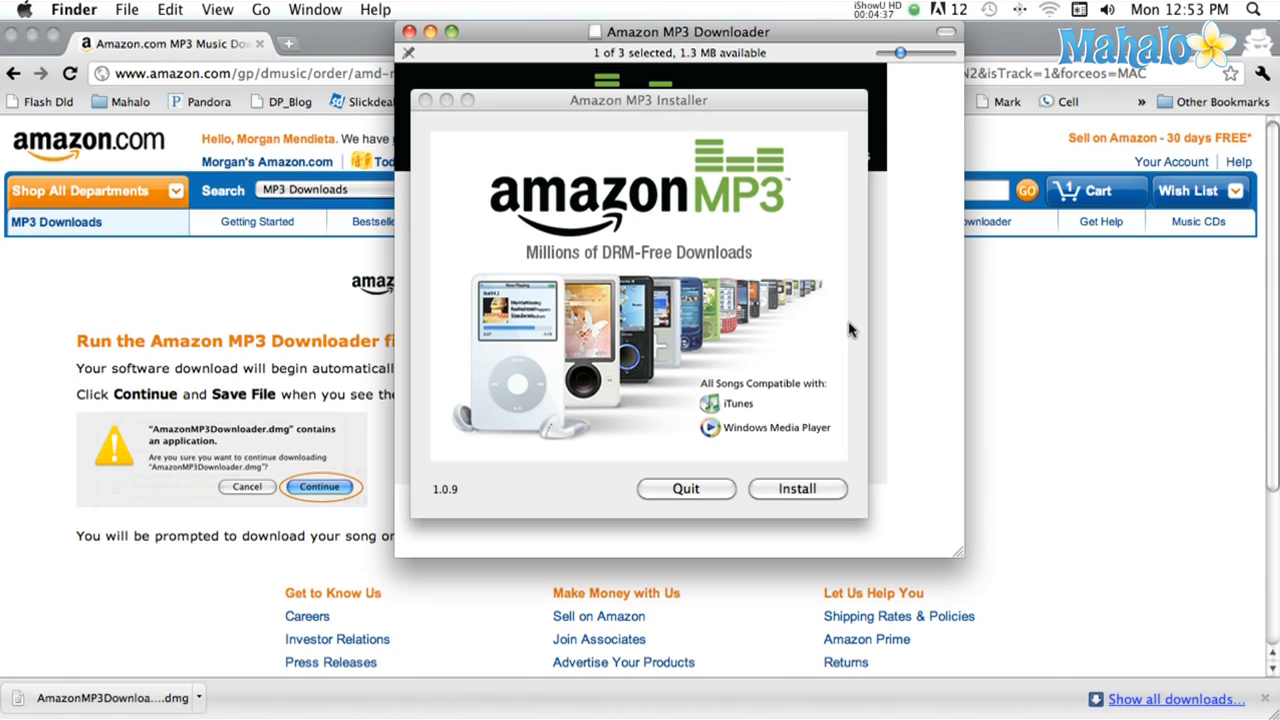
{"action": "mouse_move", "coordinate": [825, 455]}
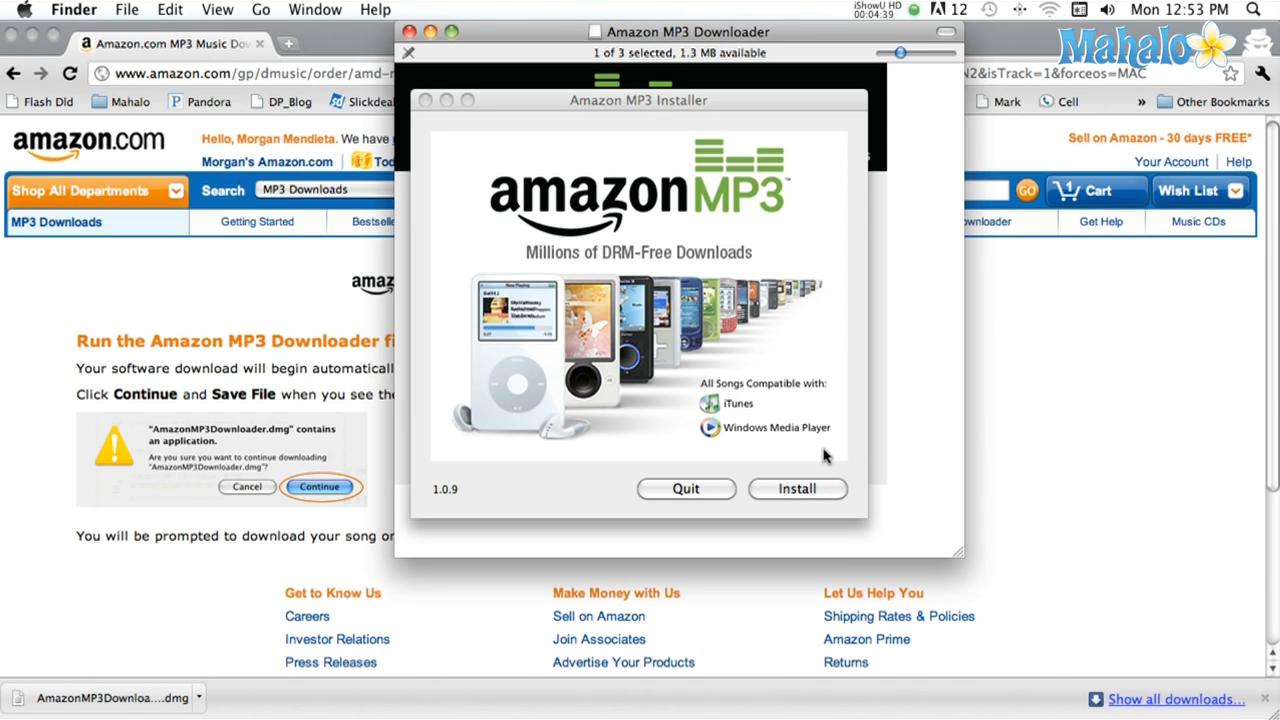
{"action": "left_click", "coordinate": [797, 488]}
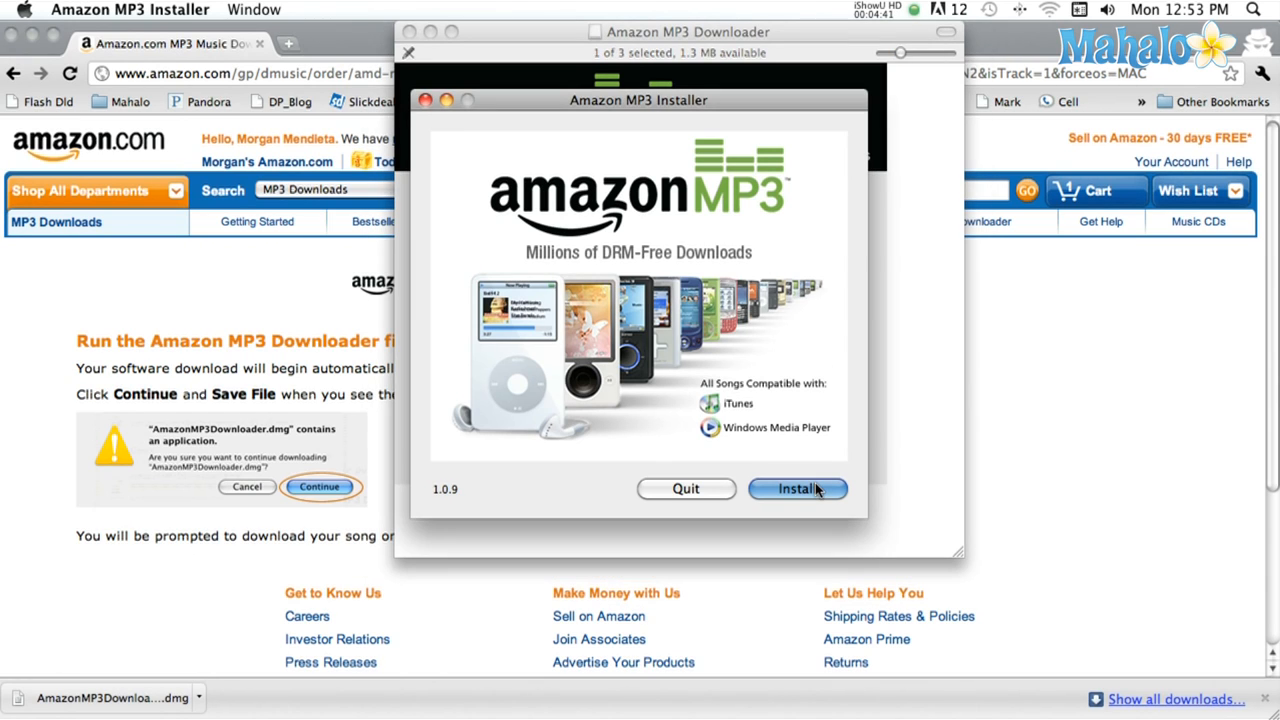
{"action": "left_click", "coordinate": [797, 489]}
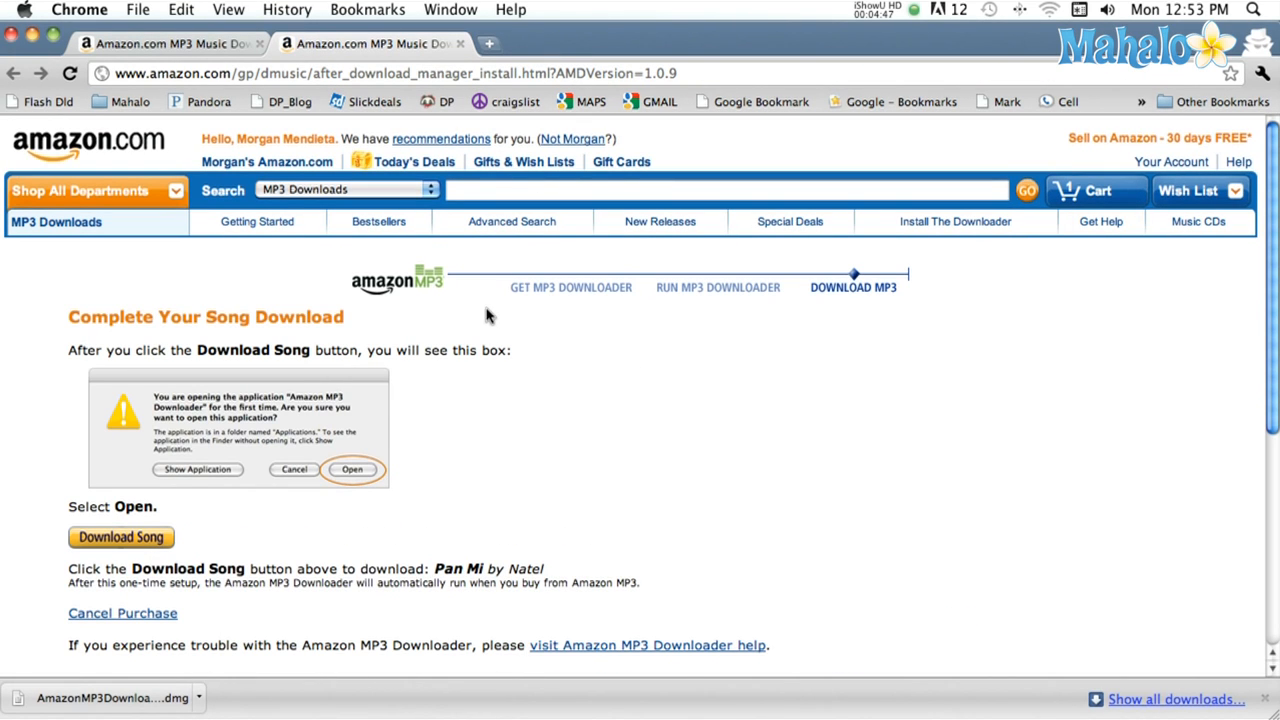
Step: Download the purchased song Pan Mi from the Complete Your Song Download page
{"action": "scroll", "scroll_direction": "down", "scroll_amount": 3}
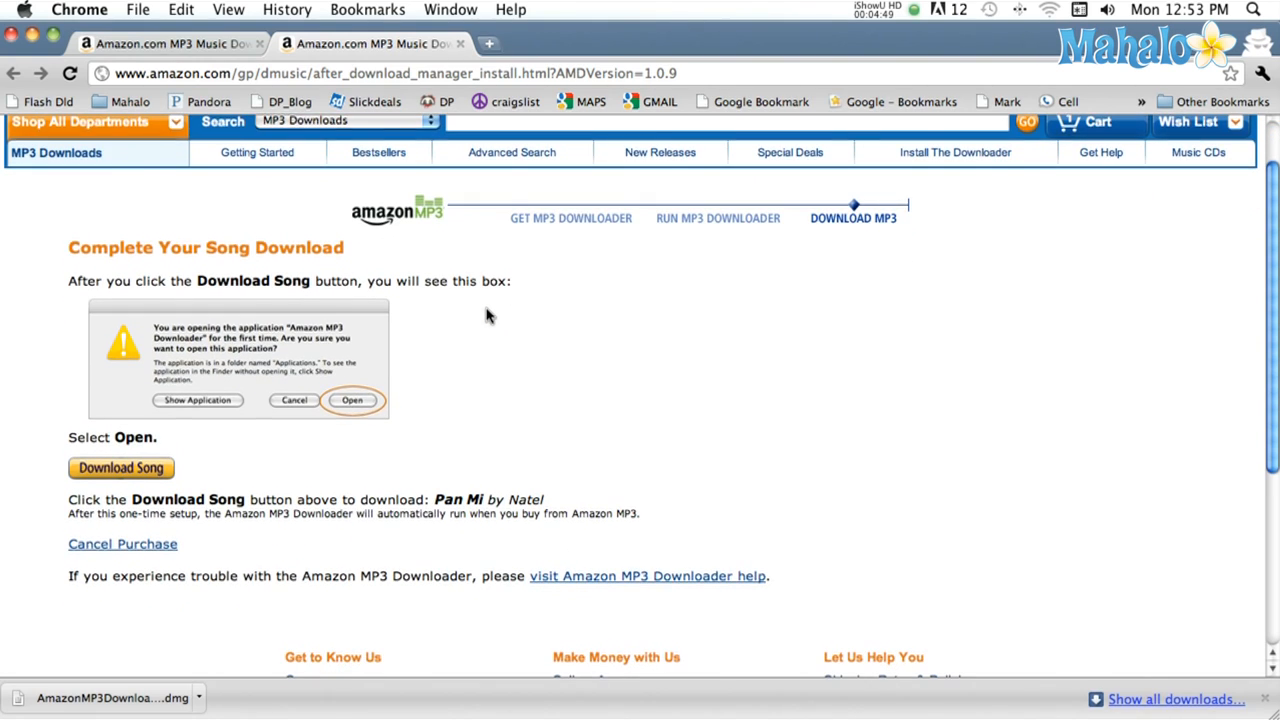
{"action": "scroll", "scroll_direction": "down", "scroll_amount": 3}
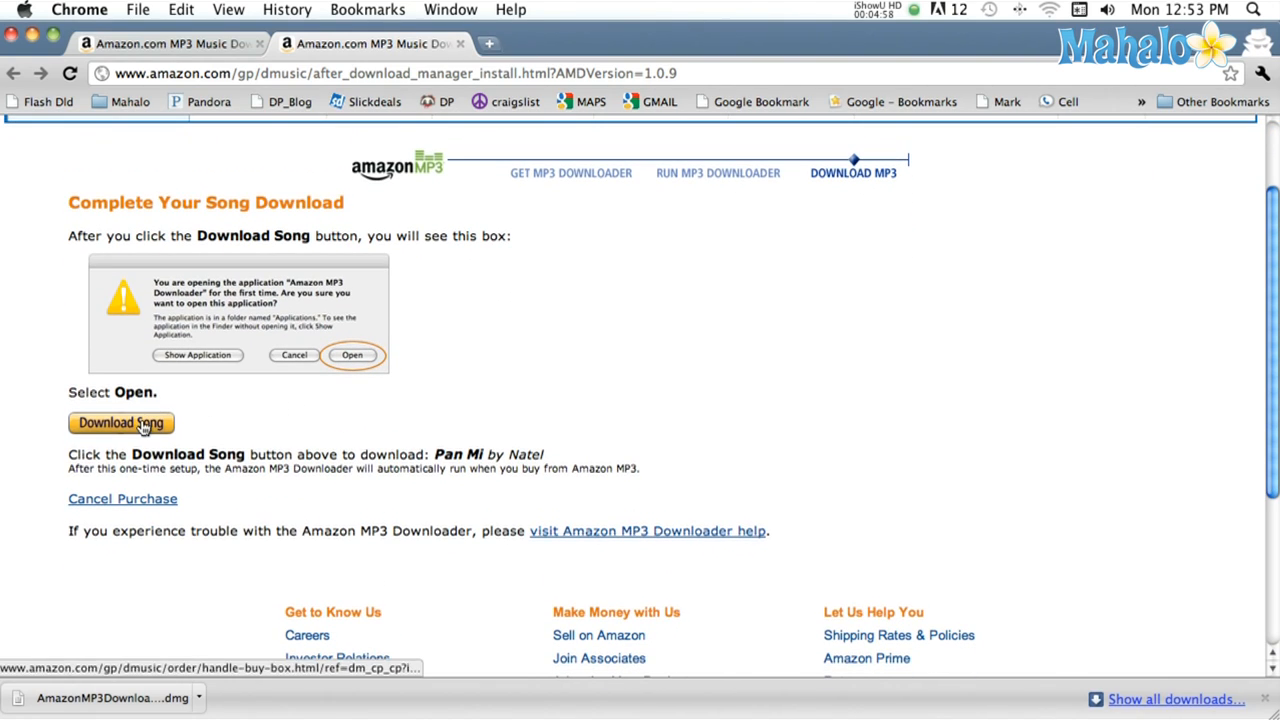
{"action": "left_click", "coordinate": [120, 422]}
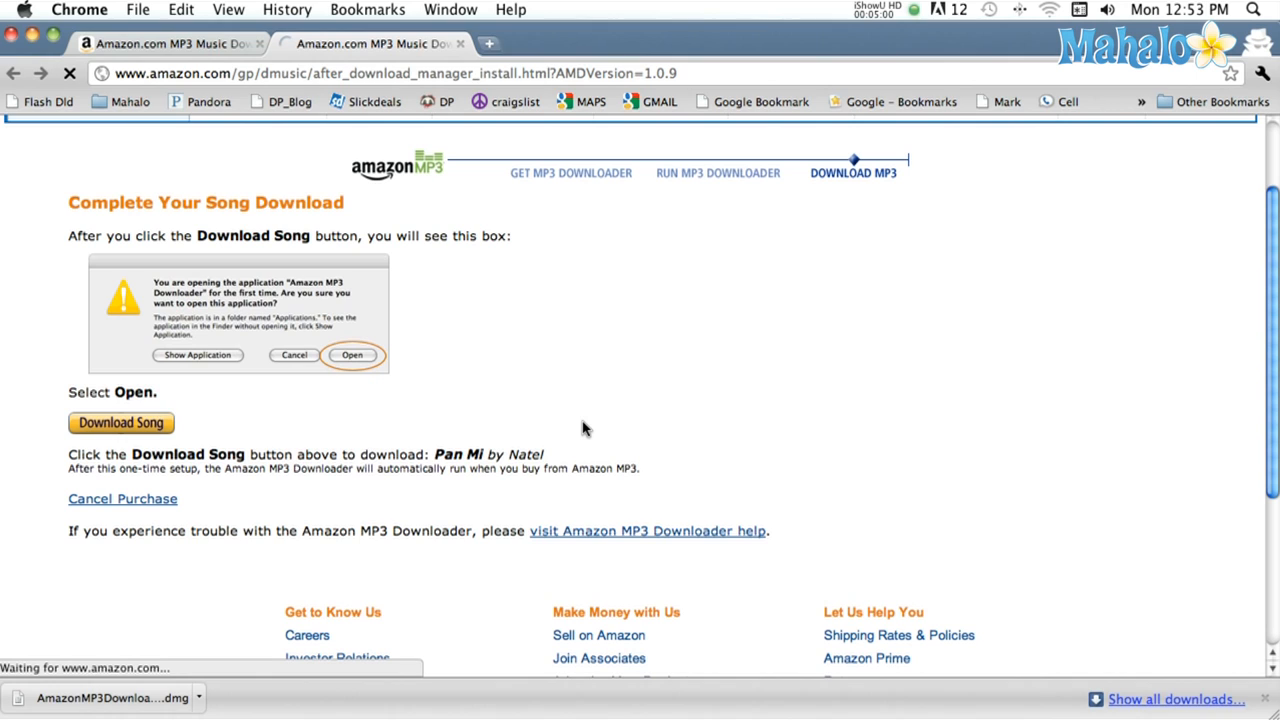
{"action": "left_click", "coordinate": [120, 422]}
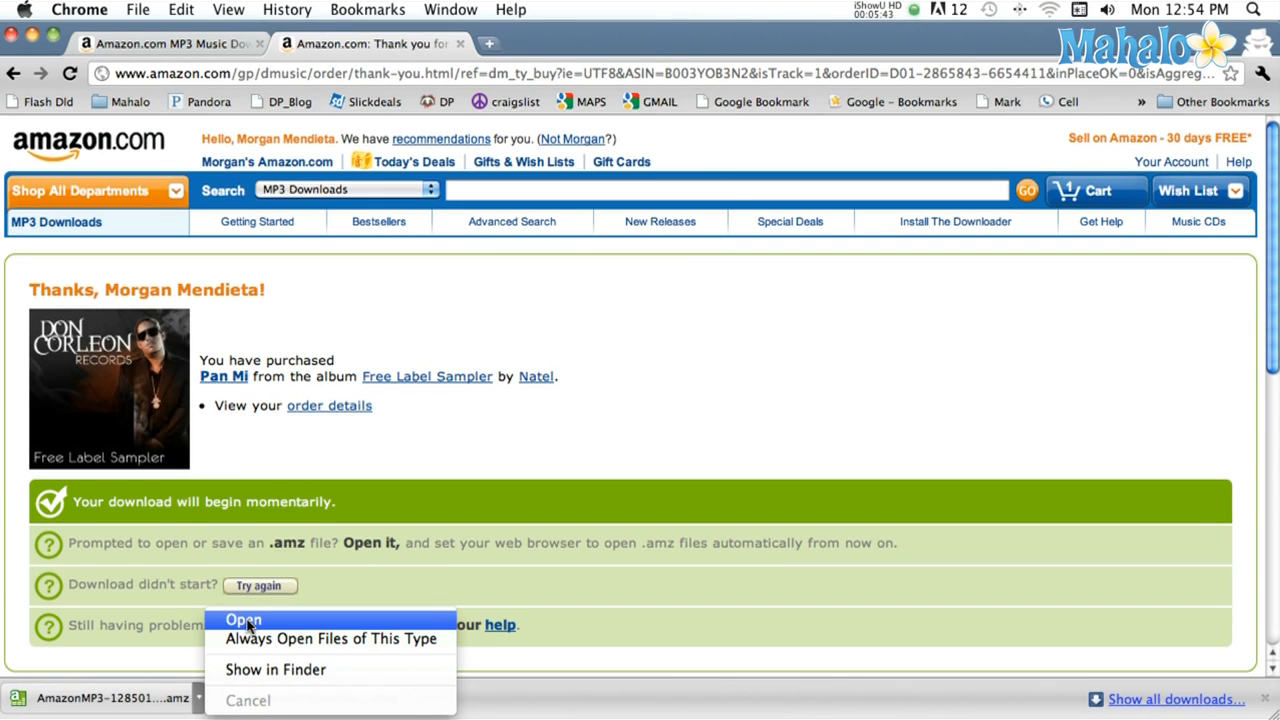
Step: Open the .amz file to finish Pan Mi, then view the Amazon MP3 folder
{"action": "left_click", "coordinate": [244, 619]}
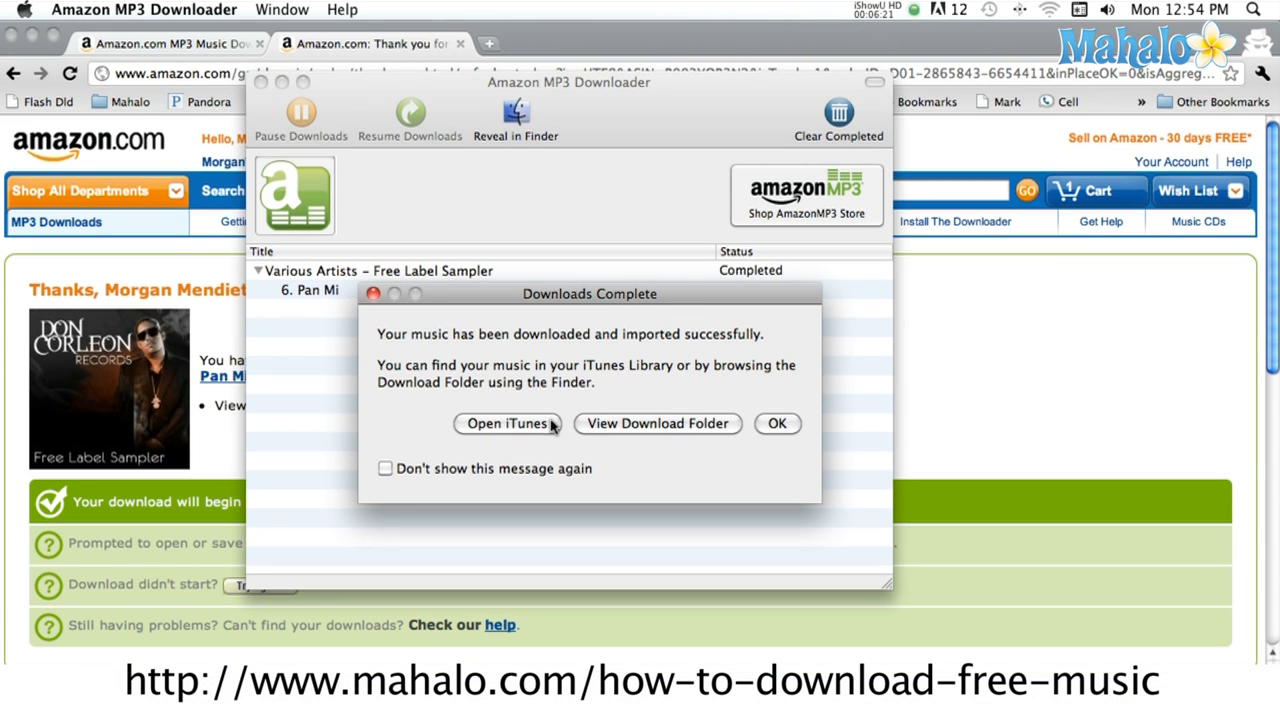
{"action": "mouse_move", "coordinate": [660, 424]}
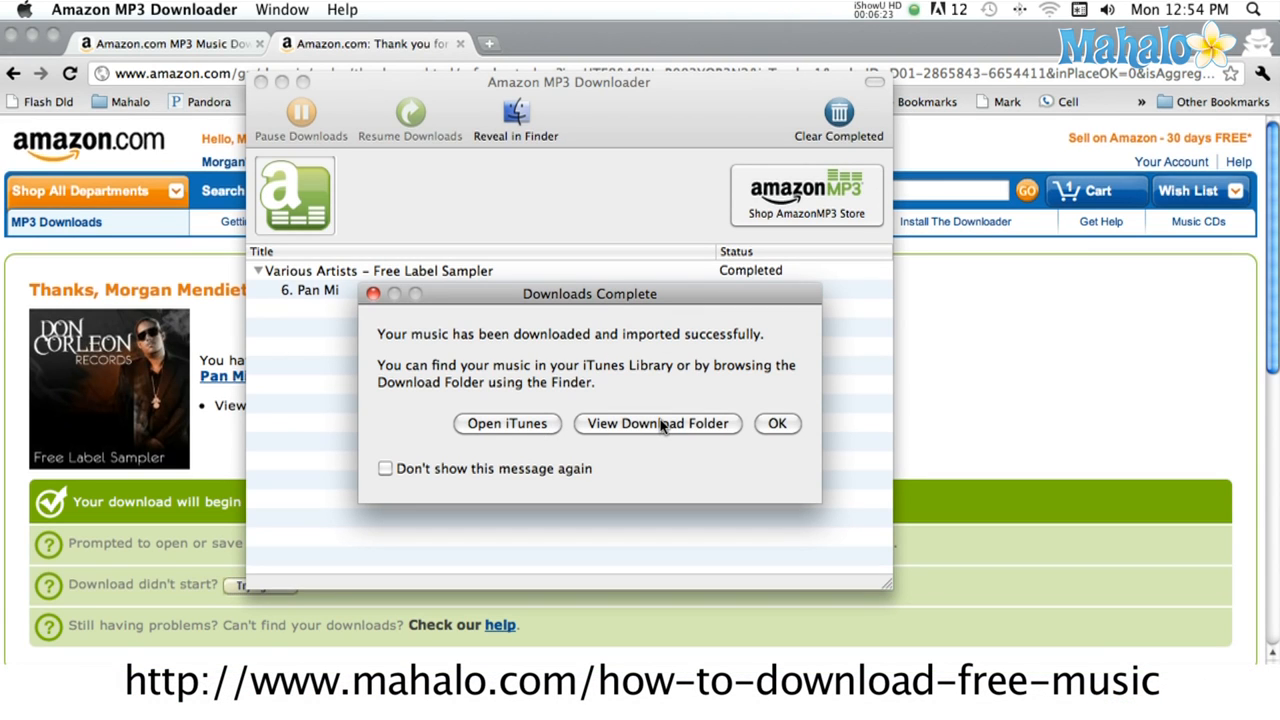
{"action": "left_click", "coordinate": [656, 423]}
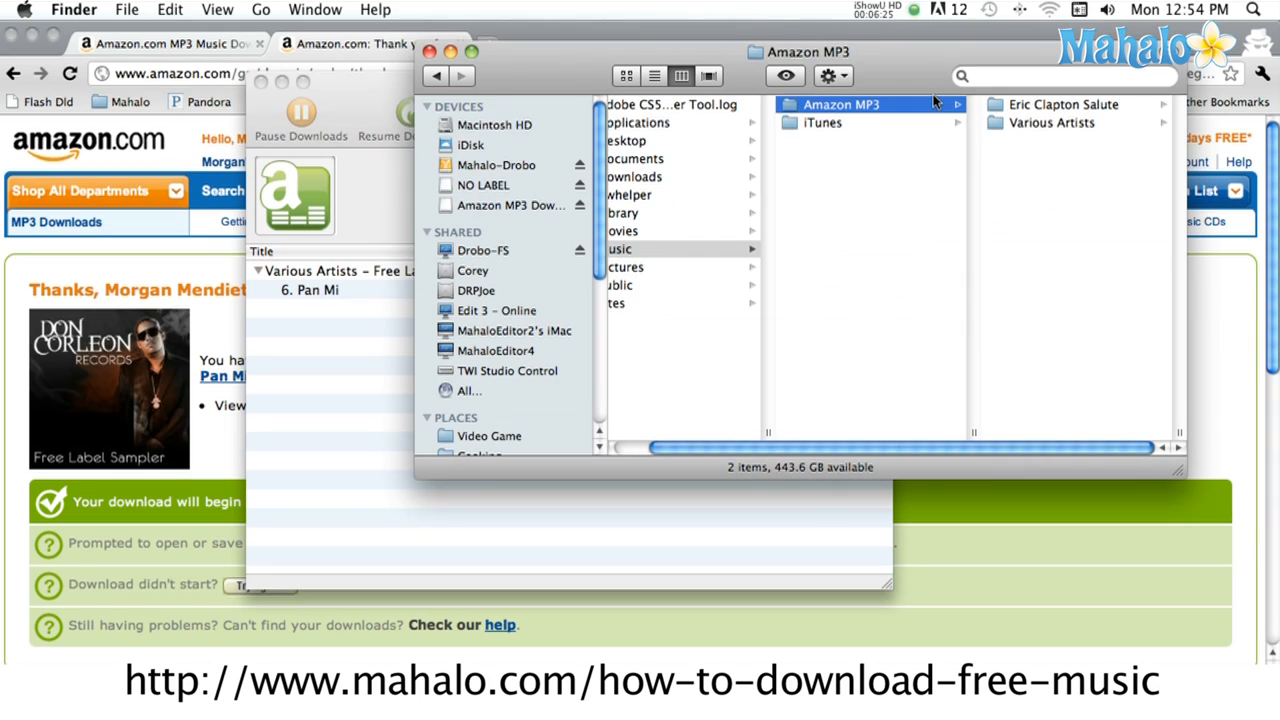